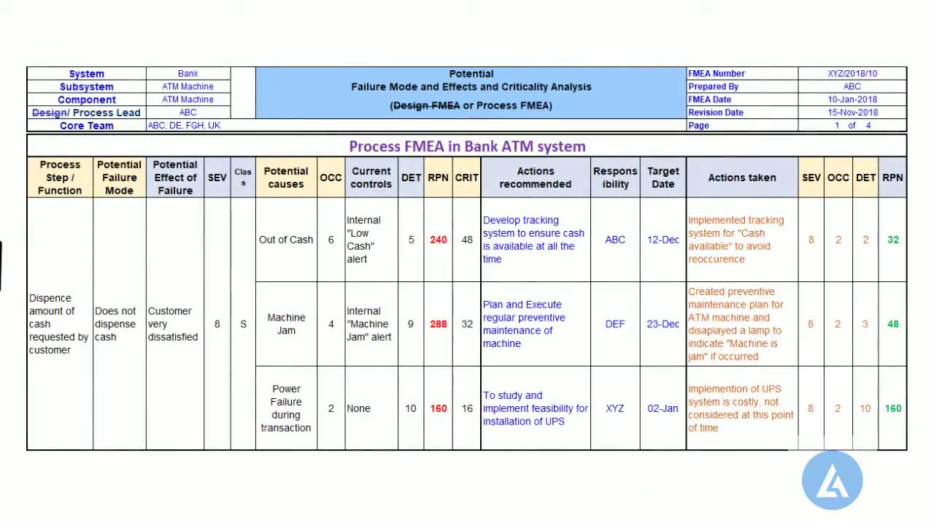
- Advance to the Scatter Diagram slide showing Marks vs StudyTime with its red upward trend line
scroll(right, 3)
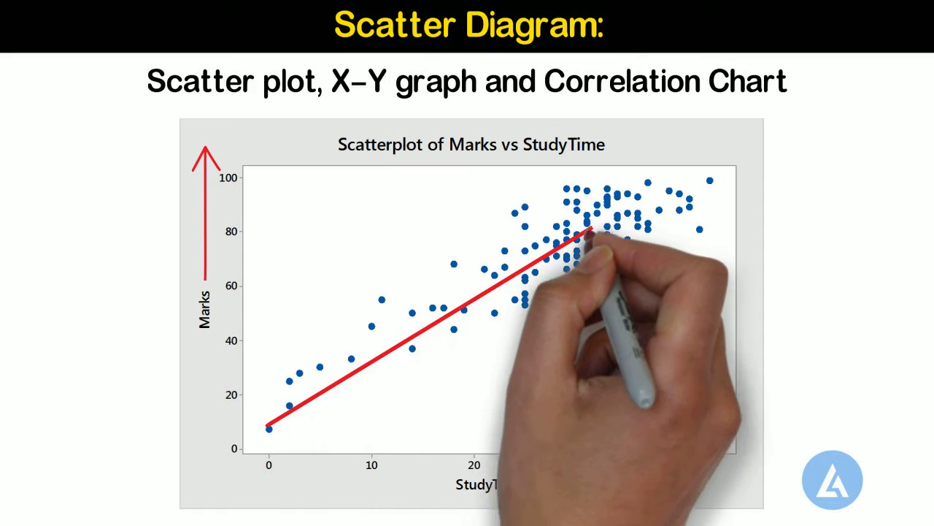
scroll(down, 3)
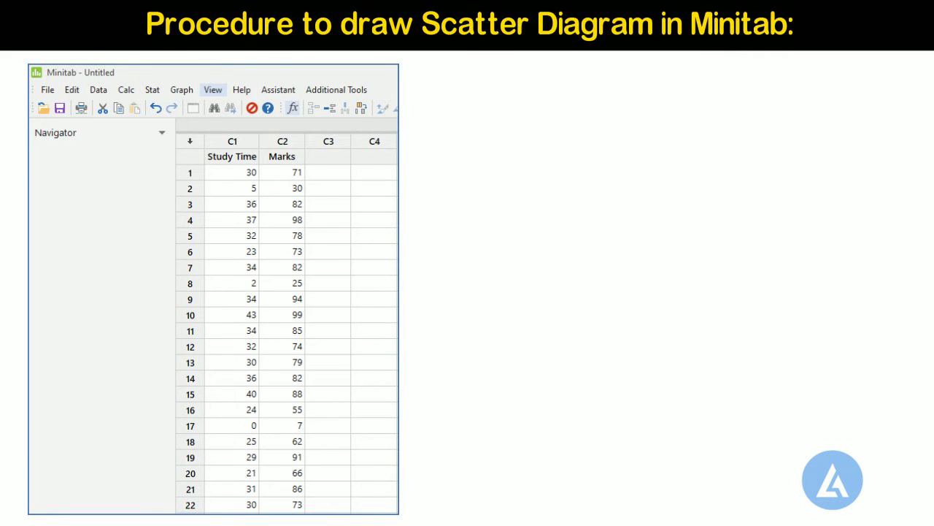
- Choose Scatterplot from the Graph menu for the Study Time and Marks columns
click(562, 89)
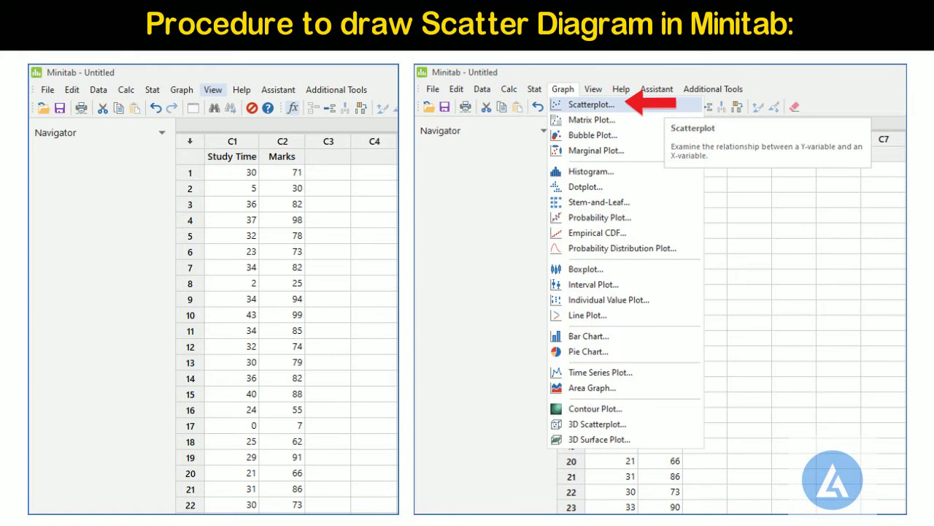
click(592, 105)
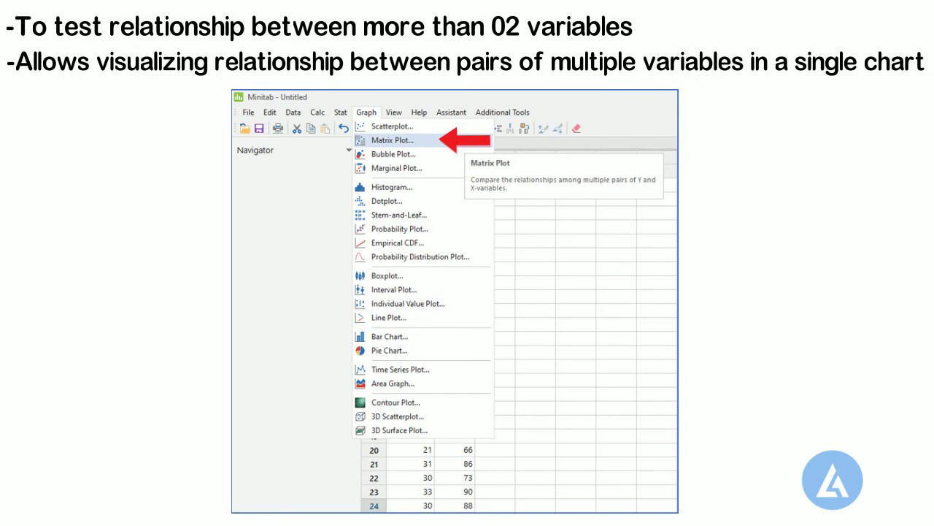
- Choose Matrix Plot from the Graph menu for Strength, Pressure and Concentration
click(394, 140)
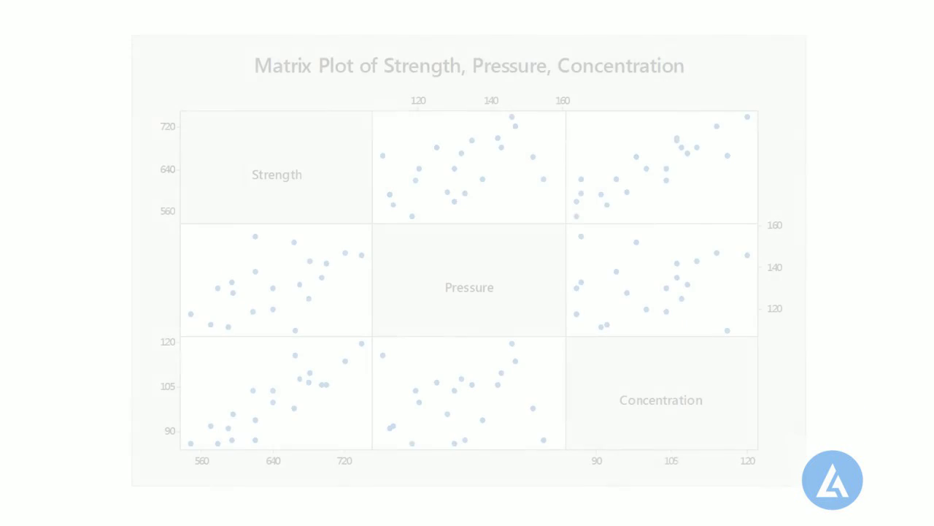